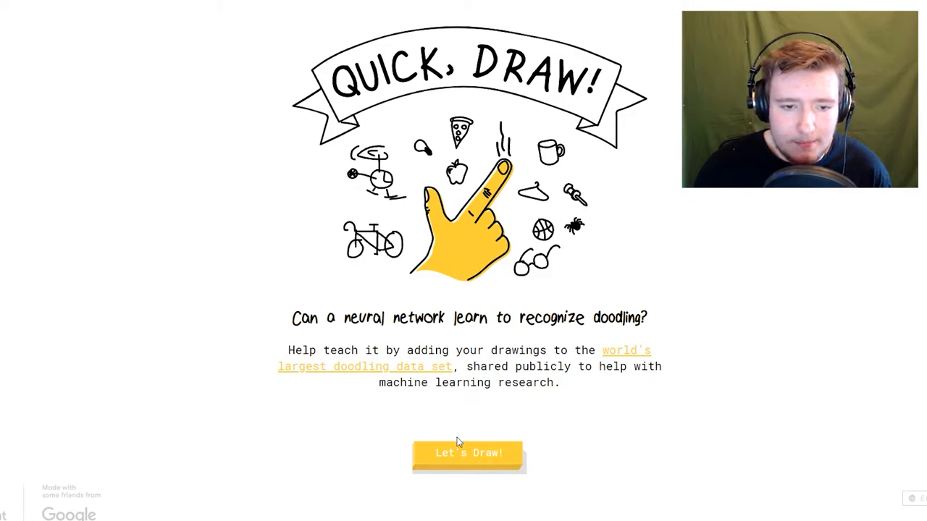
mouse_move(442, 451)
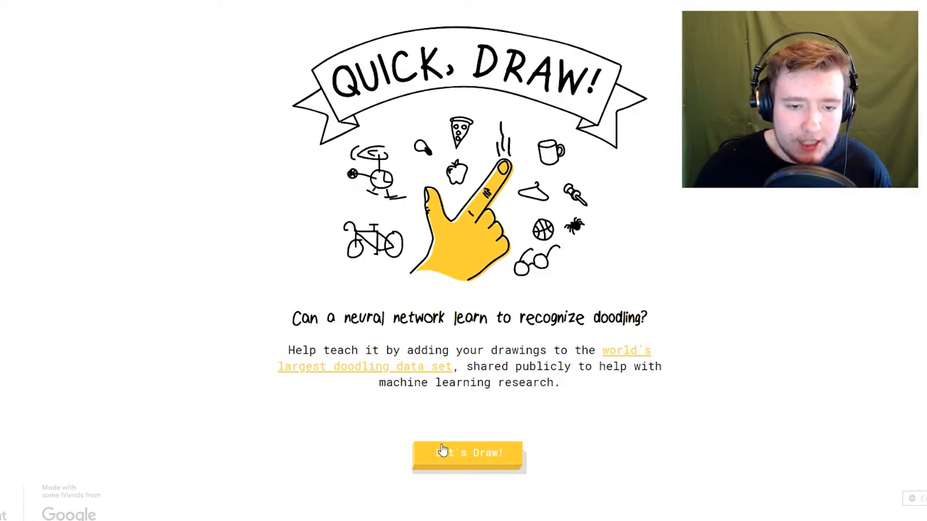
Start a new Quick, Draw! game from the Let's Draw! start page
left_click(467, 453)
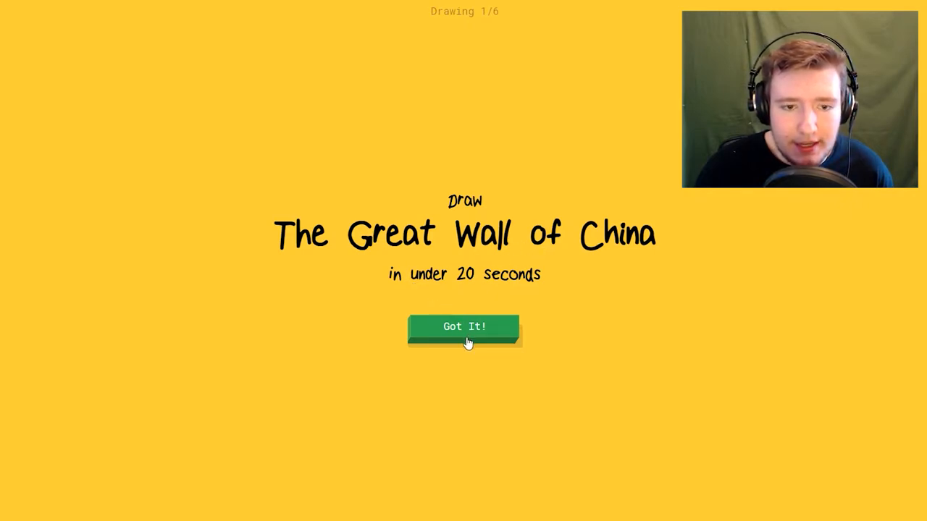
Doodle The Great Wall of China, then the elephant
left_click(465, 327)
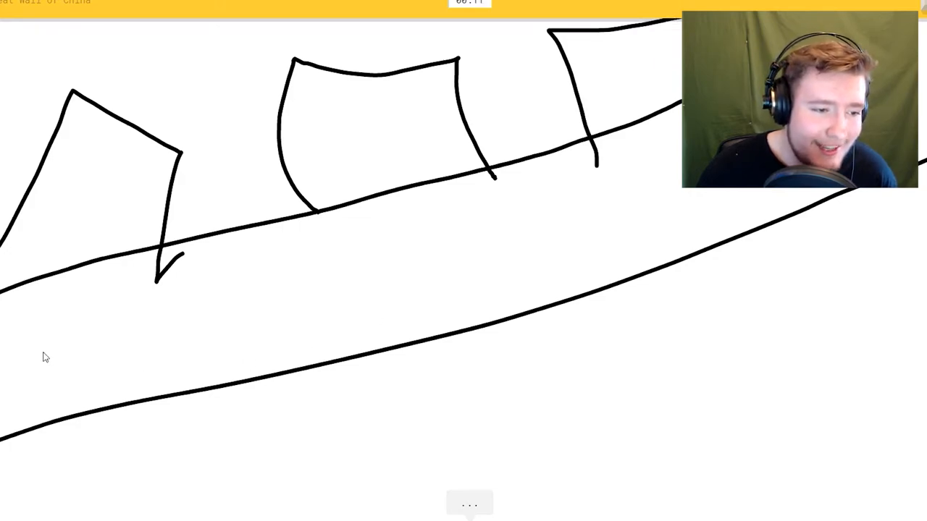
mouse_move(312, 348)
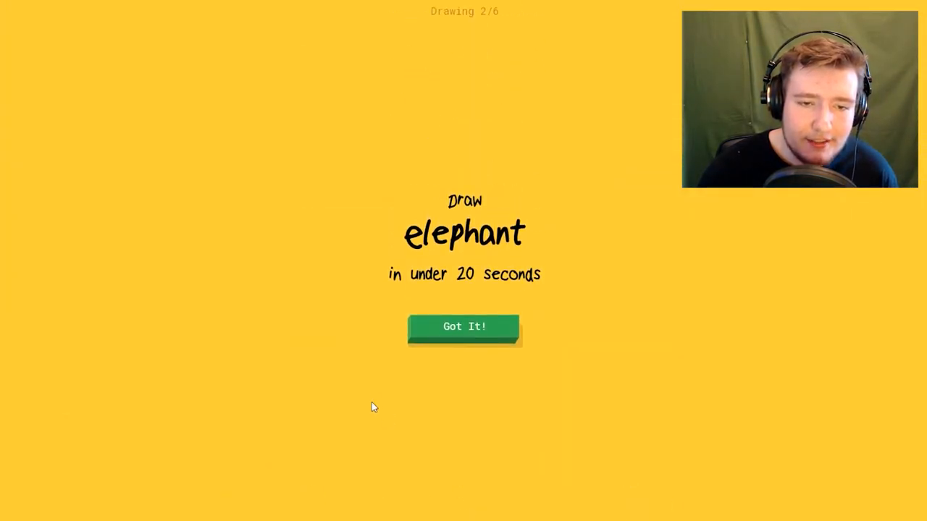
mouse_move(485, 343)
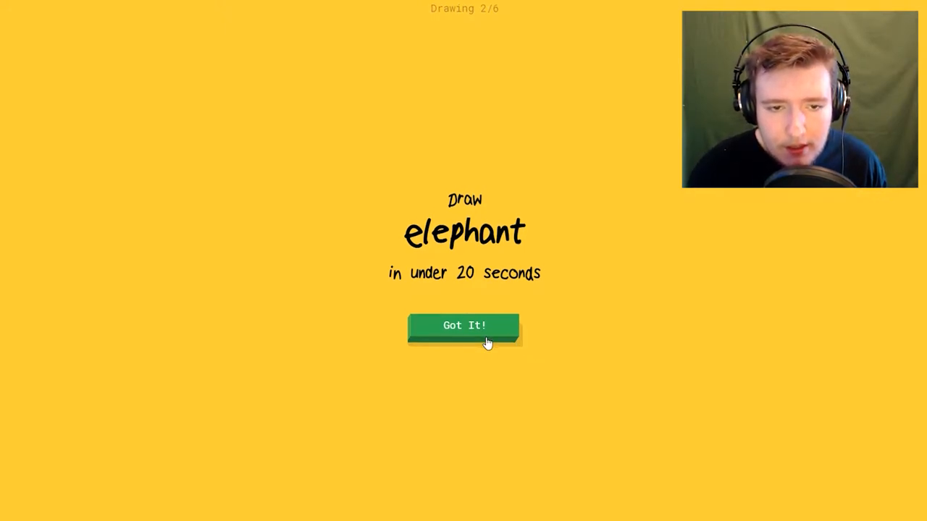
left_click(465, 325)
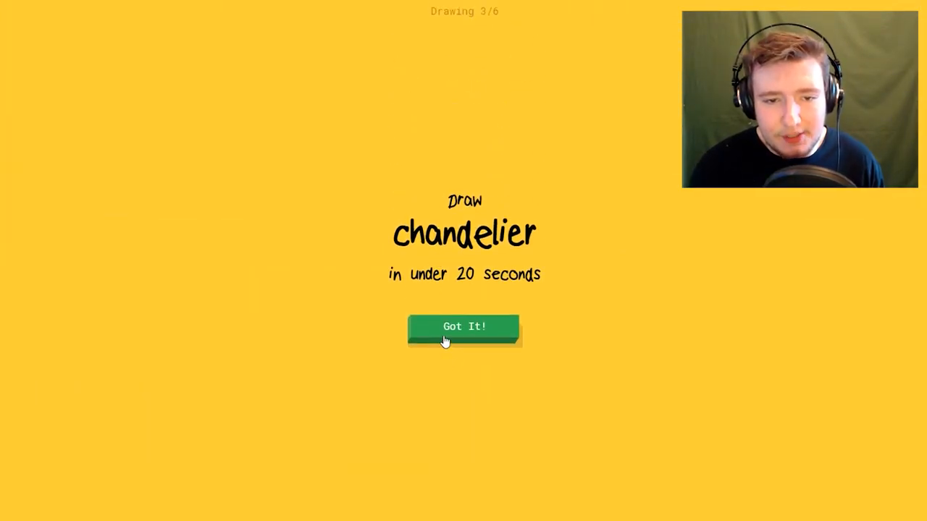
Sketch the chandelier arm, hurricane, campfire flames and logs, and house plant
left_click(461, 326)
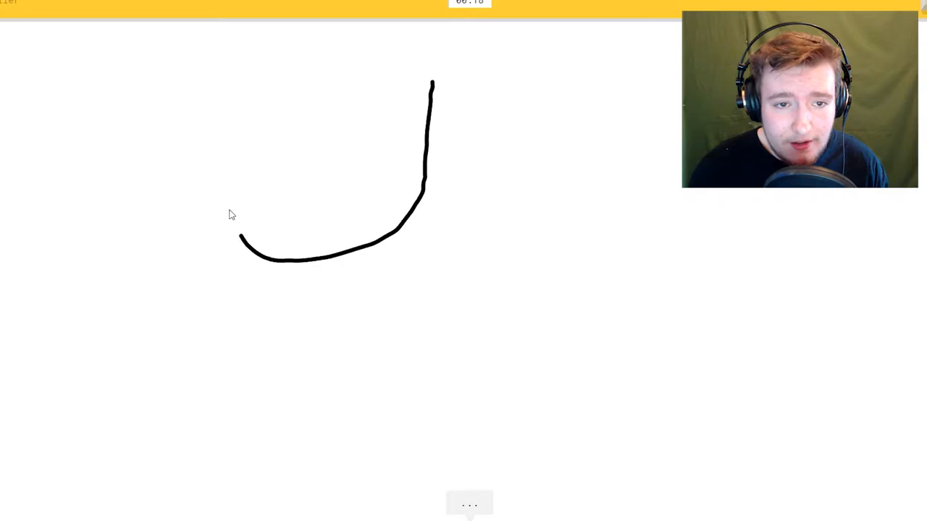
left_click_drag(423, 188, 604, 203)
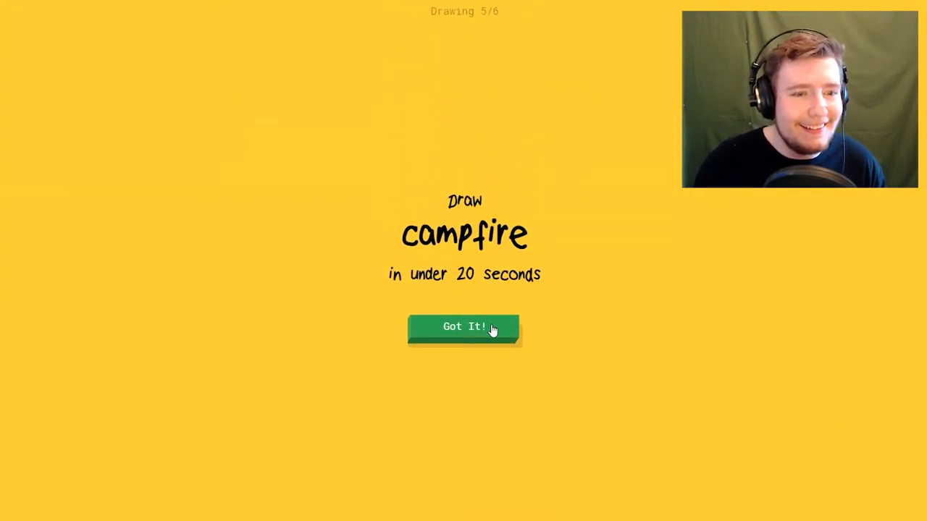
left_click(463, 327)
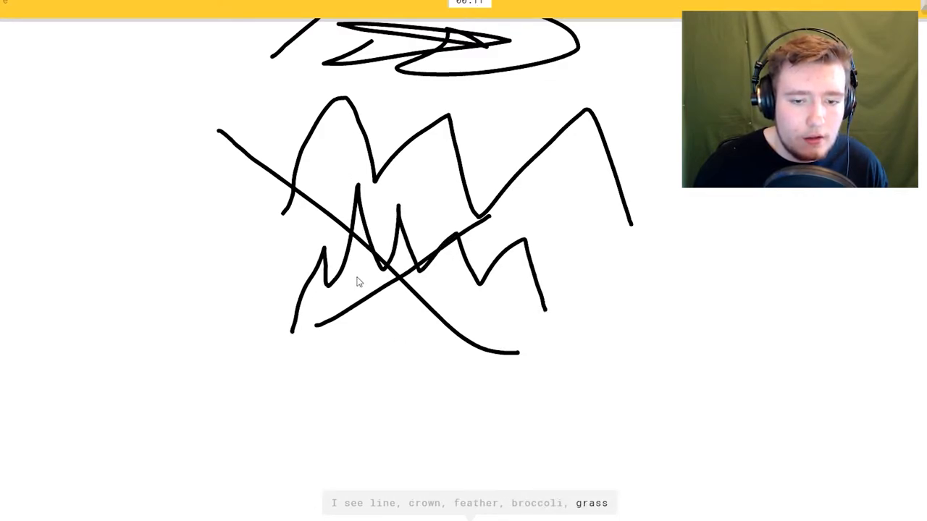
left_click_drag(340, 246, 326, 275)
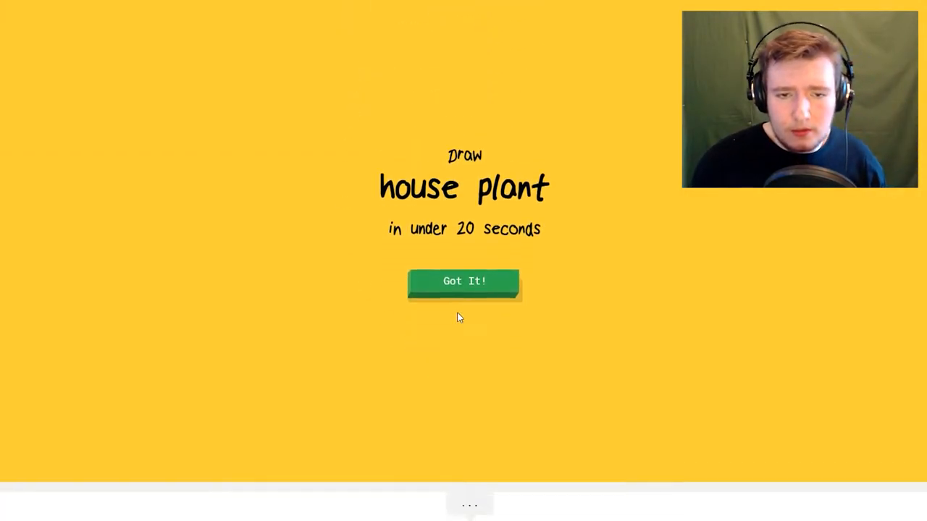
left_click(464, 281)
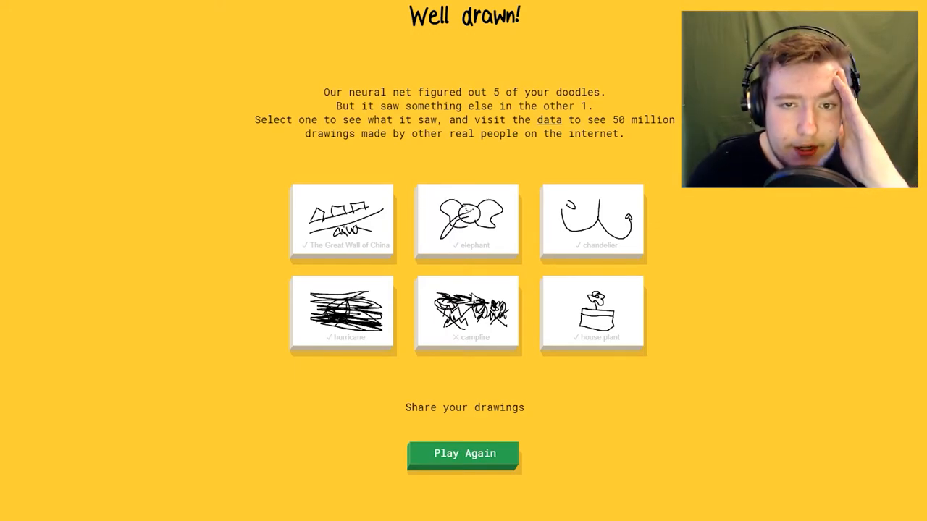
Review the campfire breakdown: closest matches feather, broccoli and bush
left_click(466, 312)
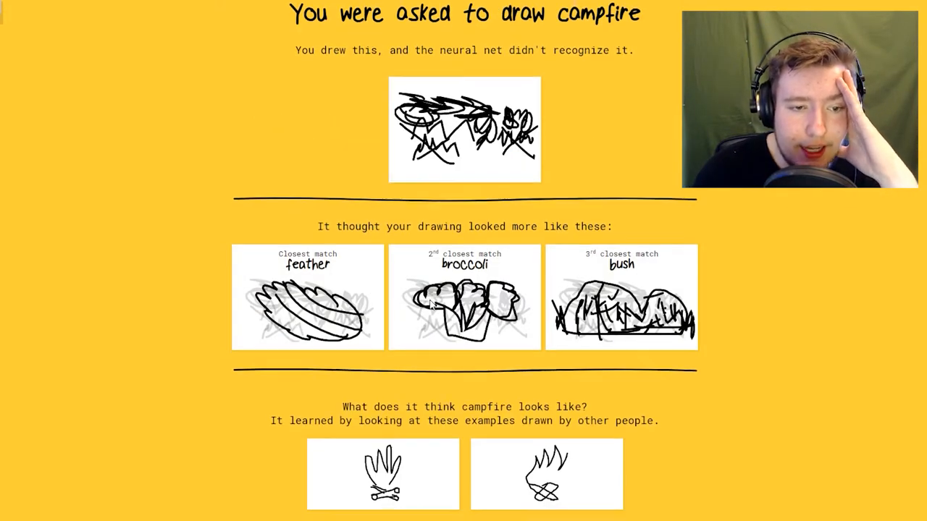
scroll("down", 3)
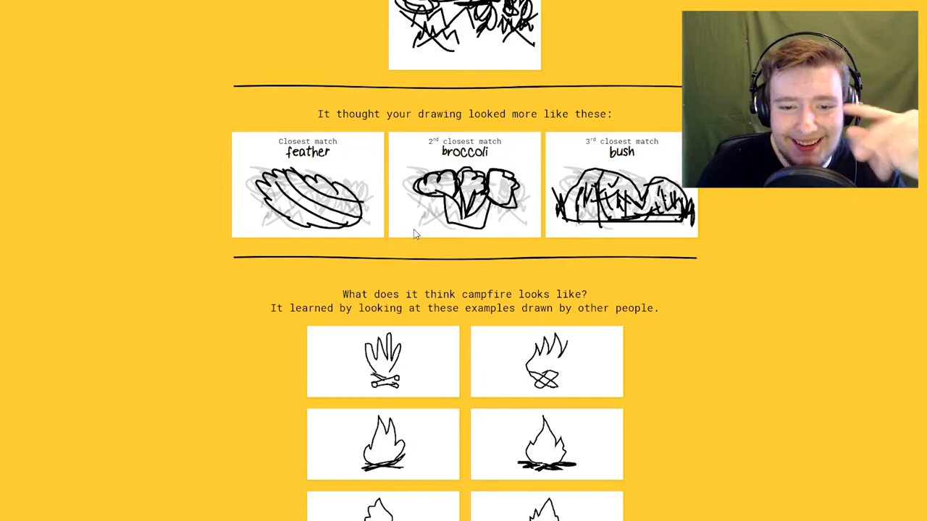
scroll("down", 3)
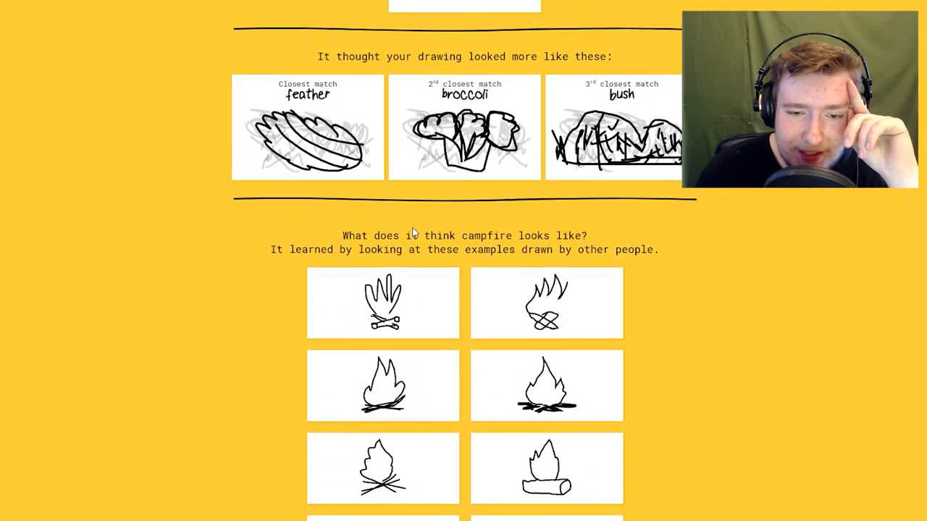
scroll("down", 3)
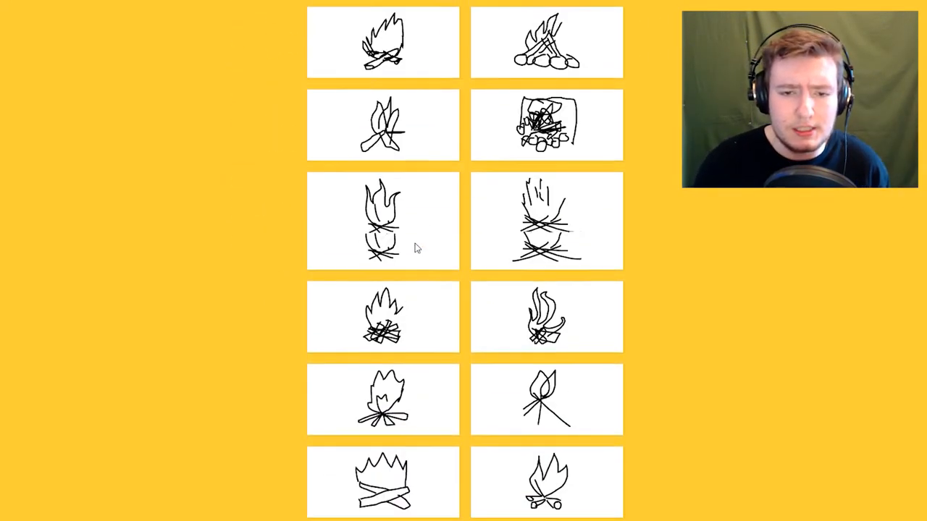
scroll("down", 3)
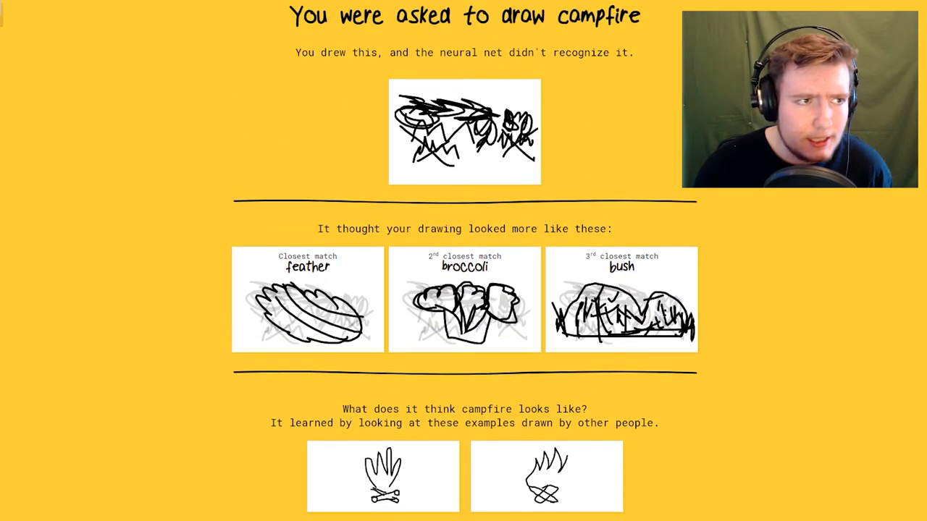
scroll("down", 3)
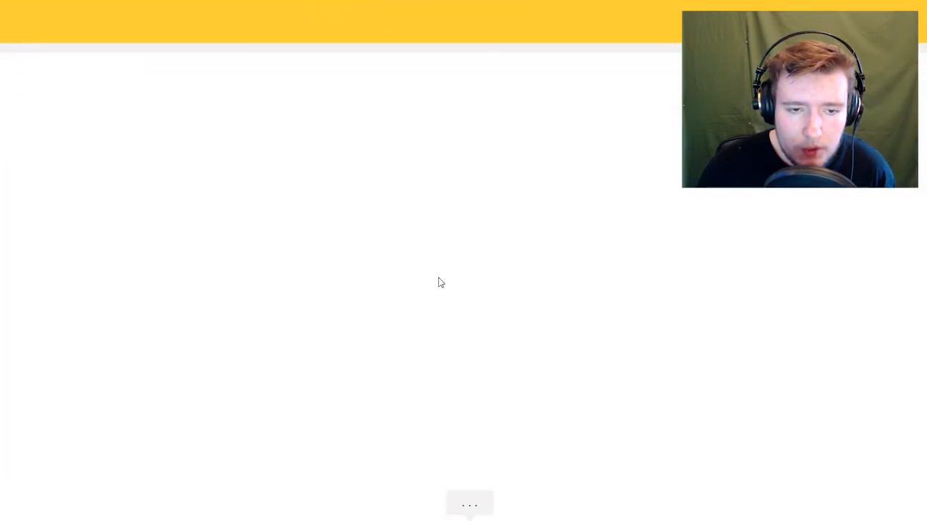
Draw rollerskates, pencil, hand, foot, sword and long hair, all recognized
left_click_drag(604, 134, 617, 225)
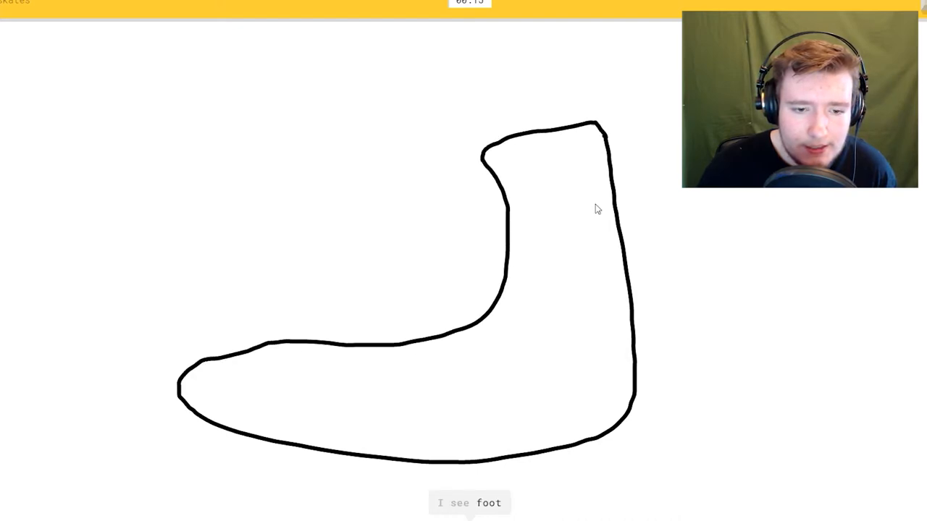
left_click_drag(593, 449, 253, 485)
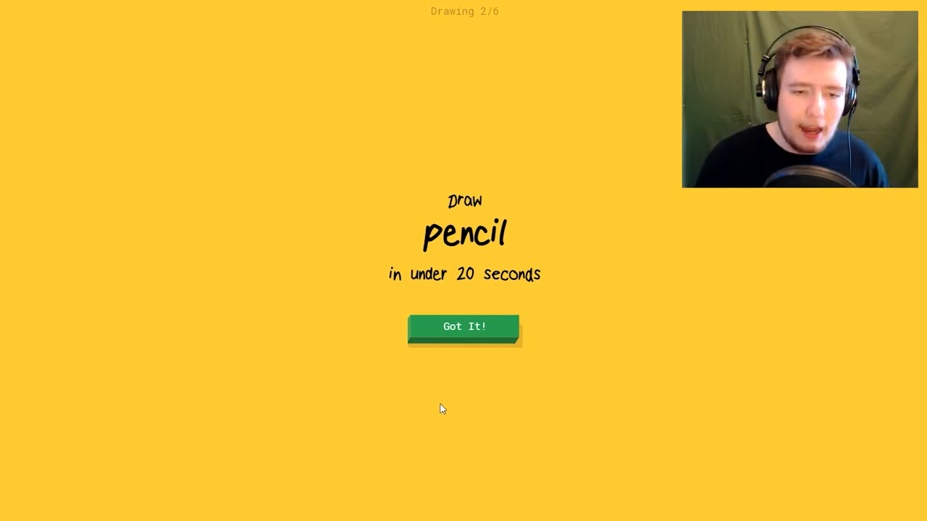
left_click(464, 325)
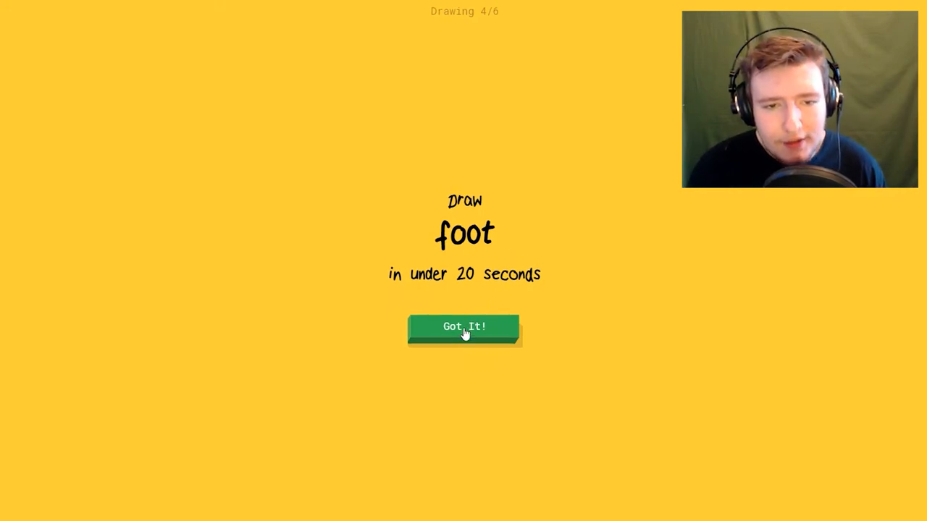
left_click(464, 327)
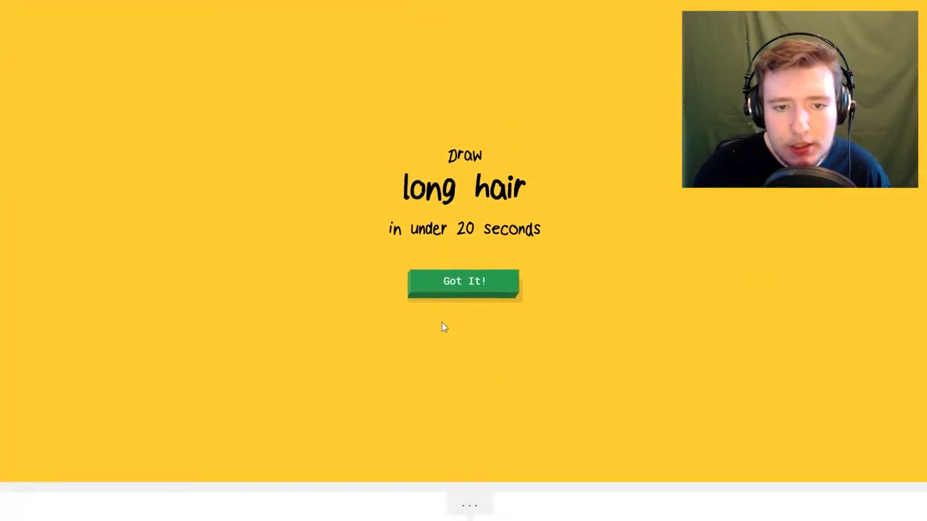
left_click(464, 281)
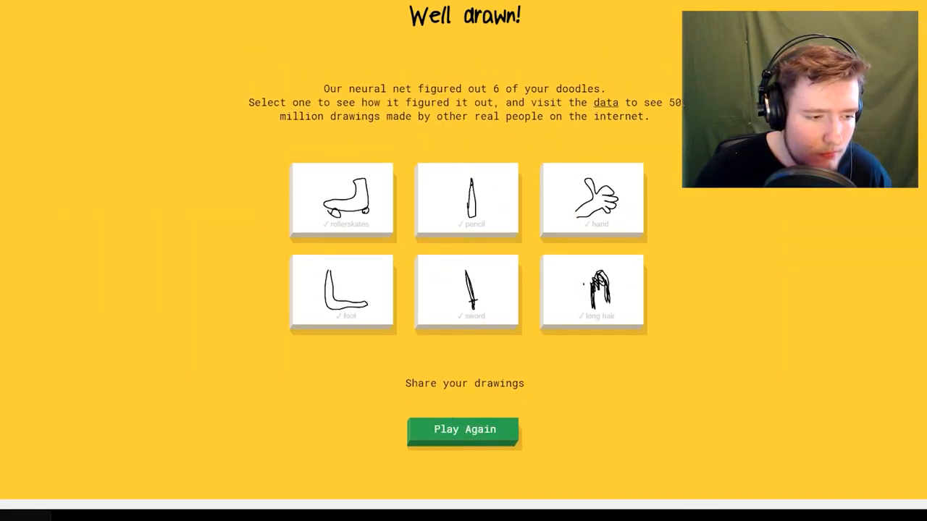
Play a new round: garden, butterfly, floor lamp, baseball, lantern and mountain
left_click(464, 429)
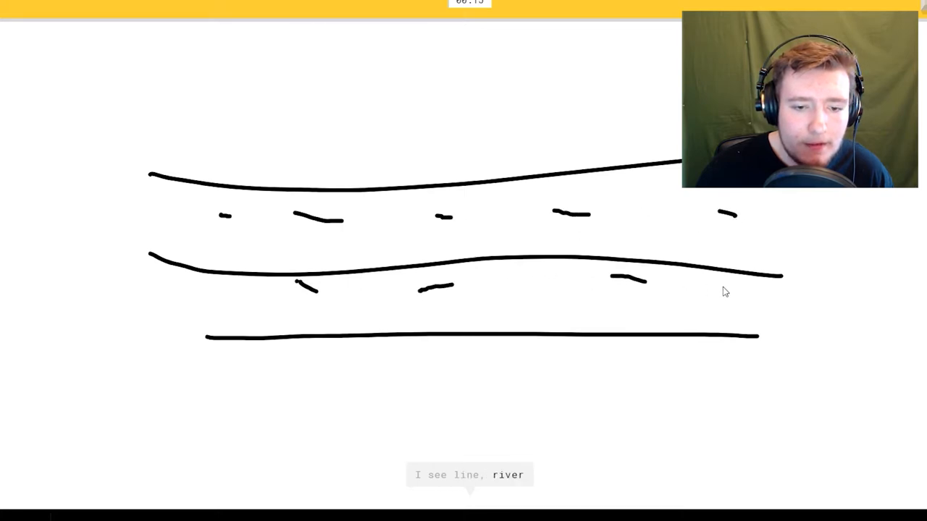
left_click_drag(258, 141, 258, 210)
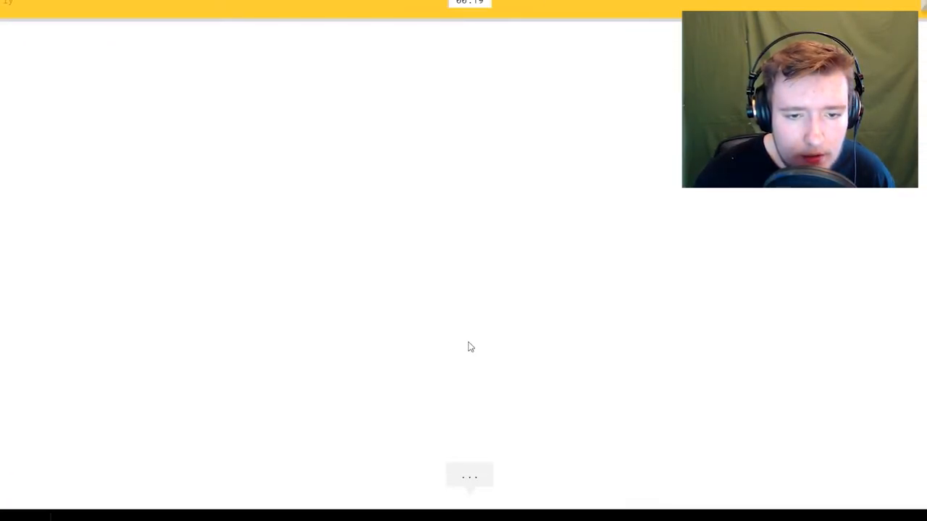
left_click_drag(478, 206, 485, 405)
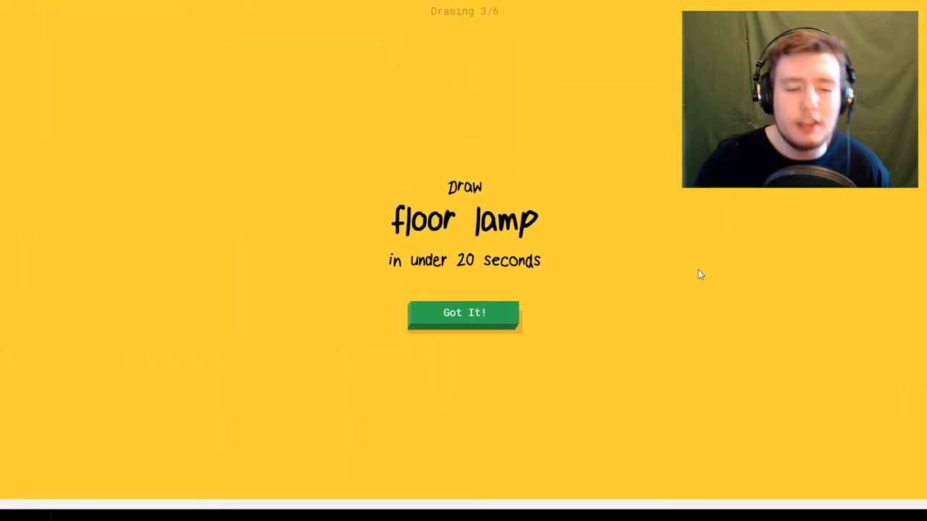
left_click(464, 313)
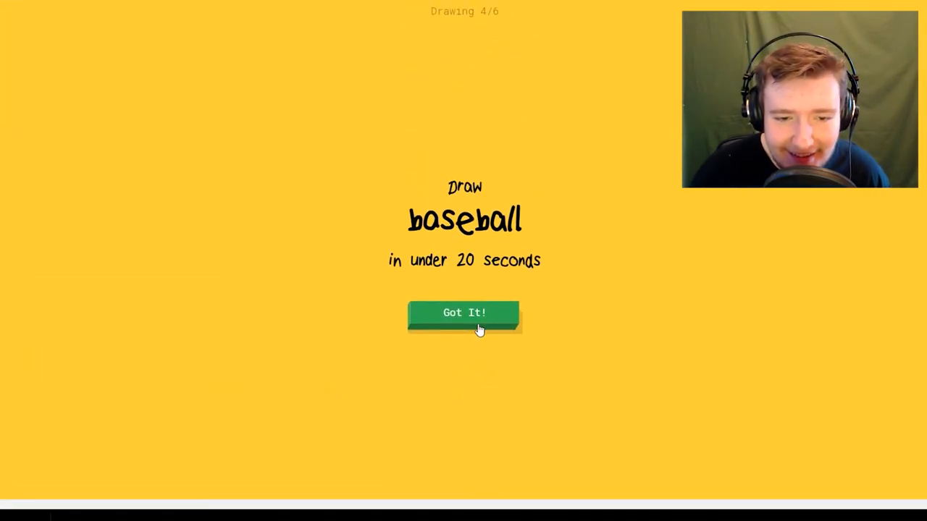
left_click(465, 313)
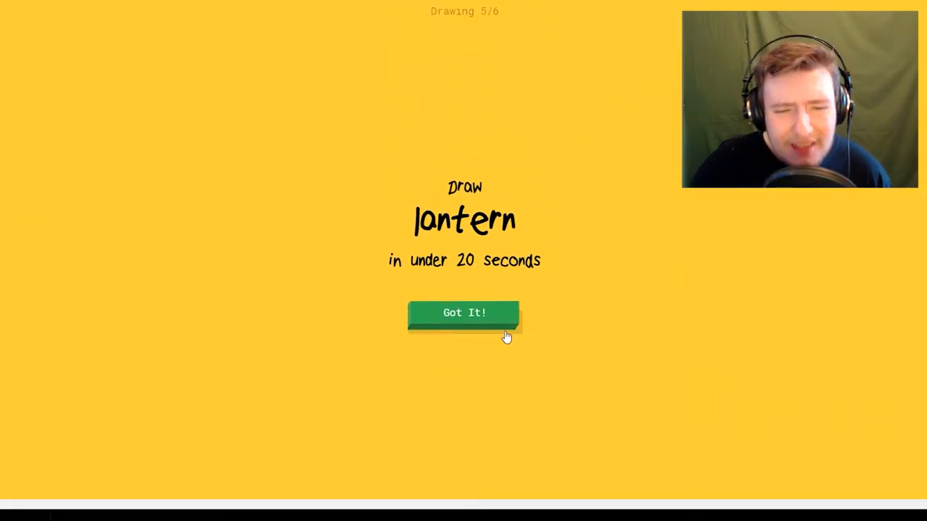
left_click(464, 313)
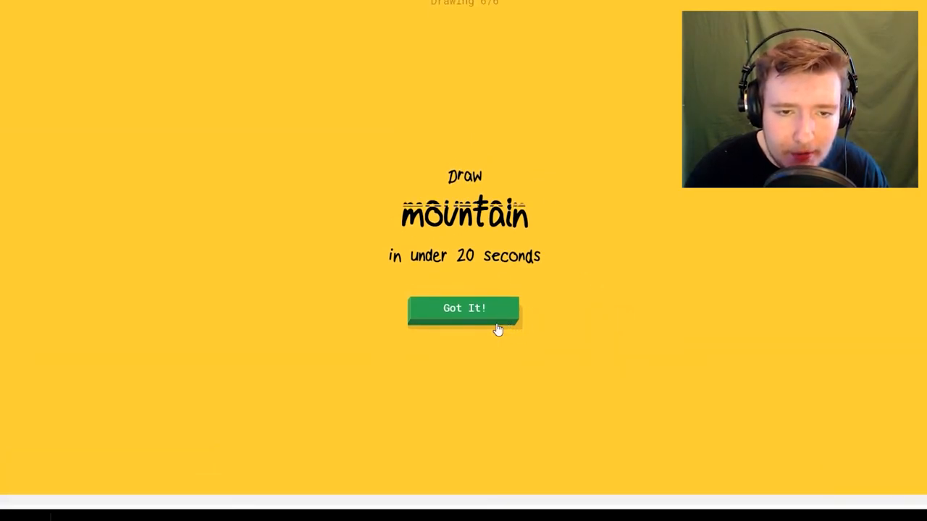
left_click(464, 308)
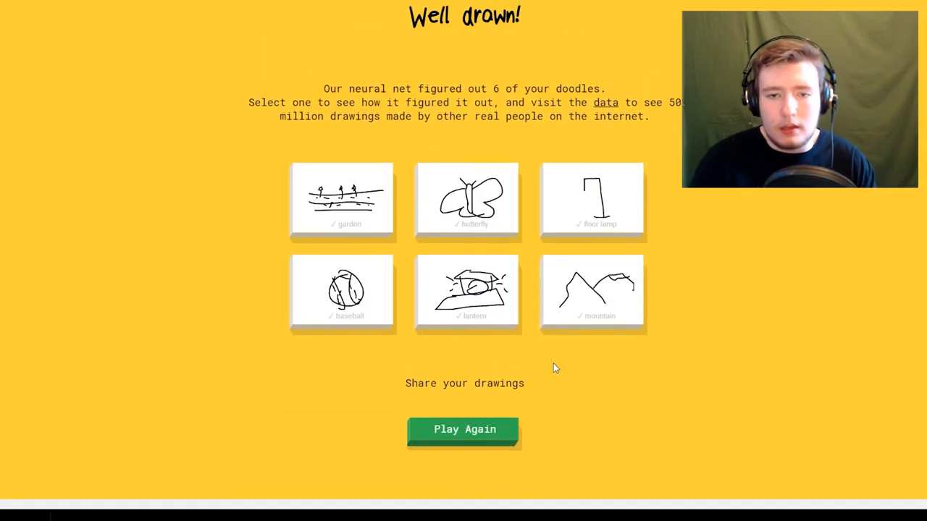
View the floor lamp breakdown, with door and stairs as closest matches
left_click(592, 201)
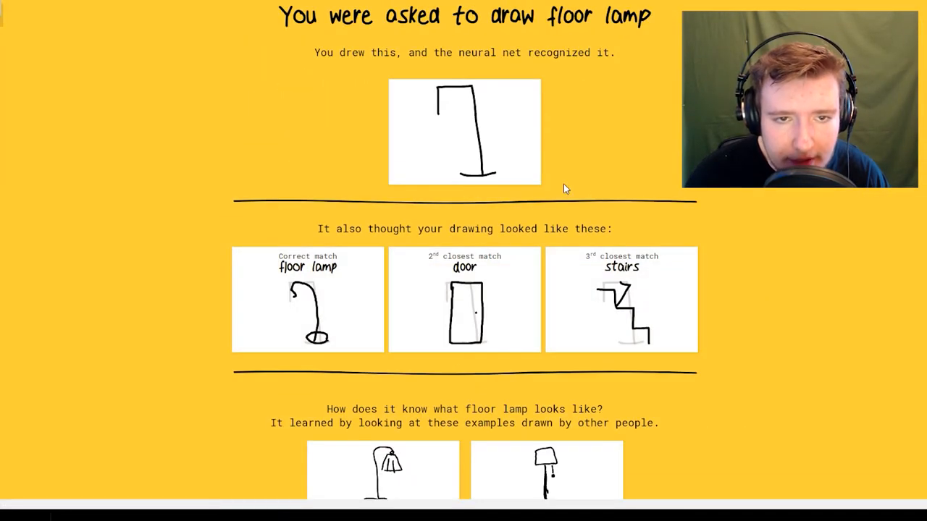
scroll("down", 3)
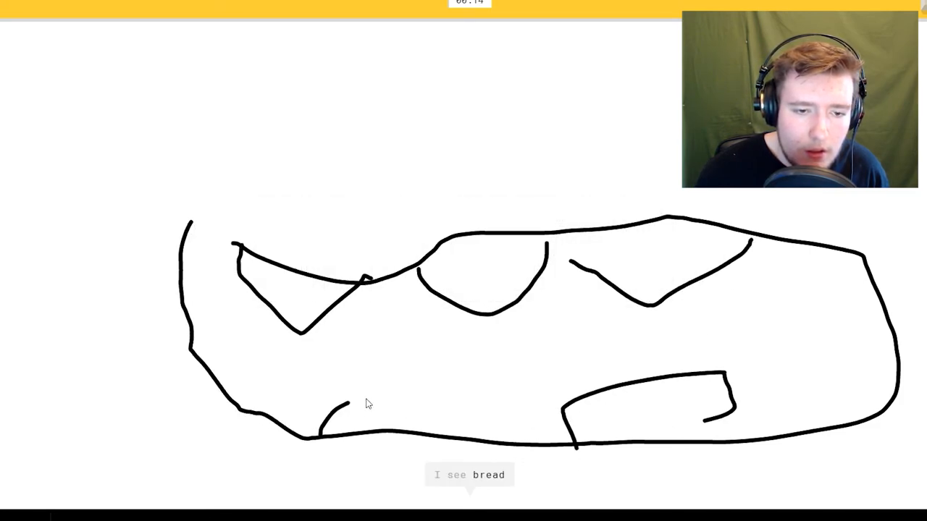
Finish the current doodle and draw the stove, advancing toward pickup truck
left_click_drag(449, 341, 587, 506)
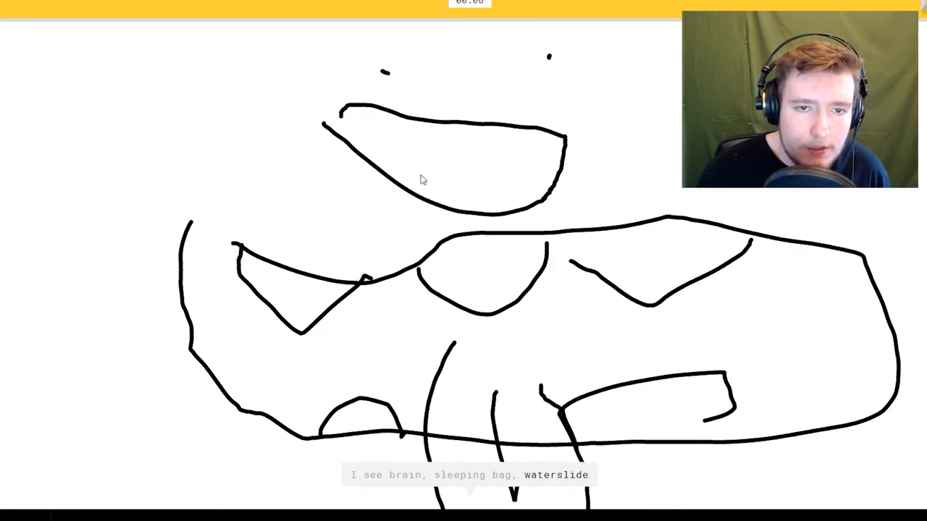
left_click_drag(406, 167, 536, 203)
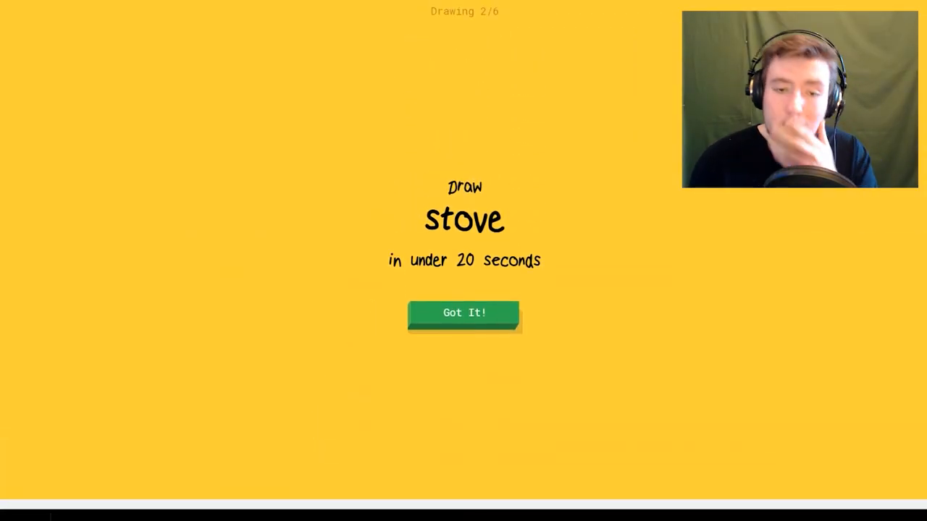
left_click(464, 313)
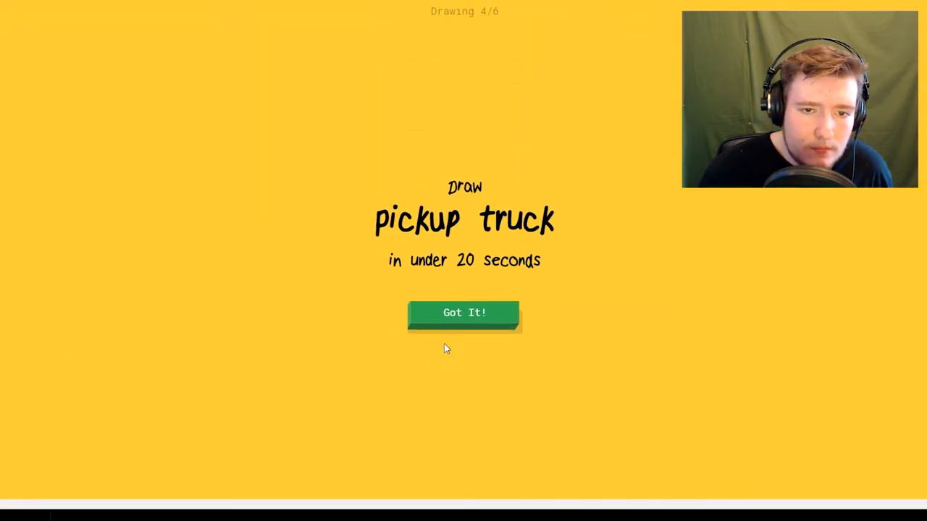
Draw the pickup truck, then the backpack's rounded outline with added detail
left_click(463, 313)
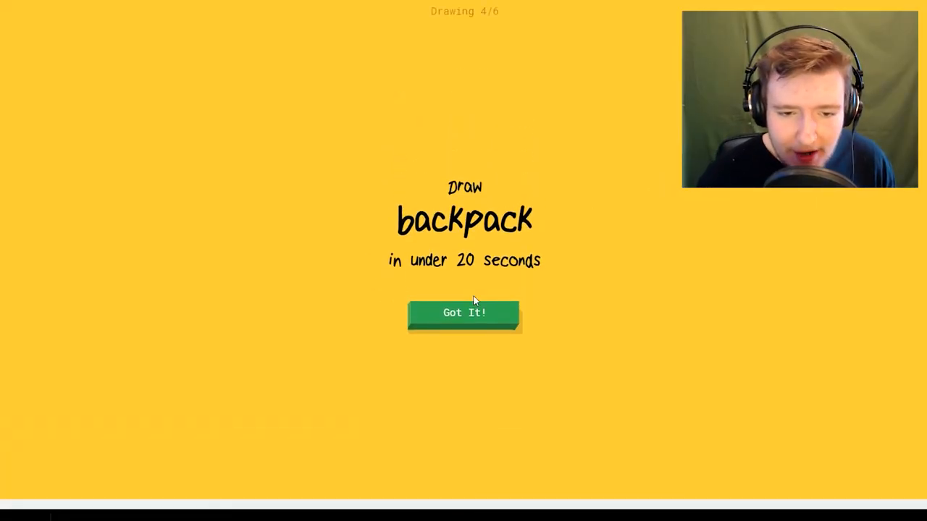
left_click(464, 313)
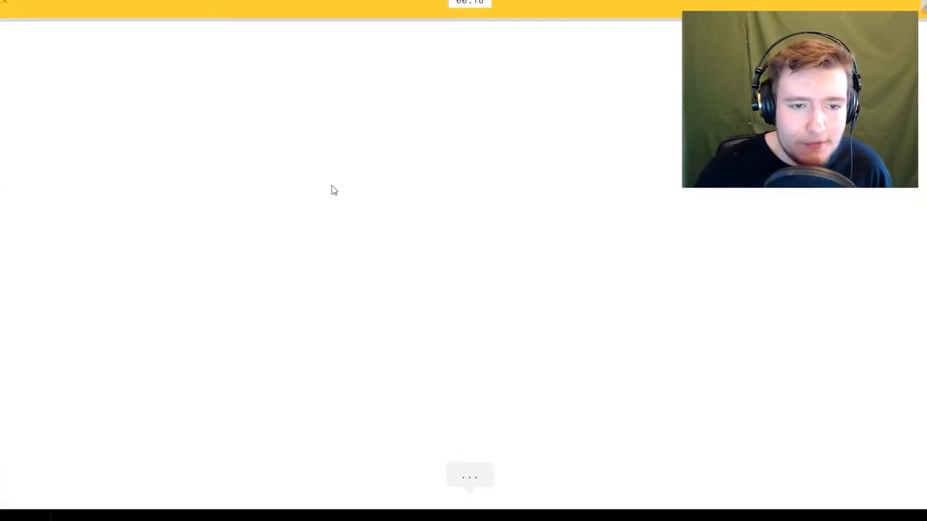
left_click_drag(334, 181, 312, 185)
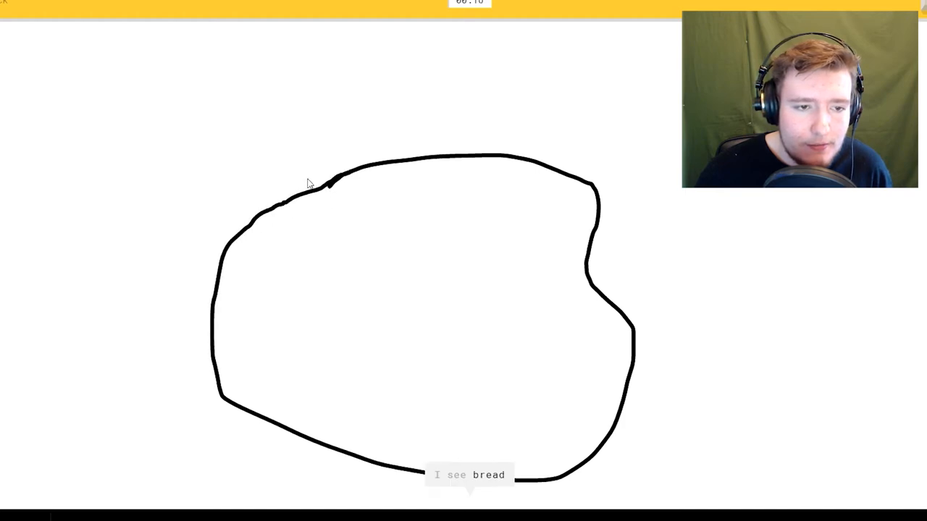
left_click_drag(355, 228, 435, 286)
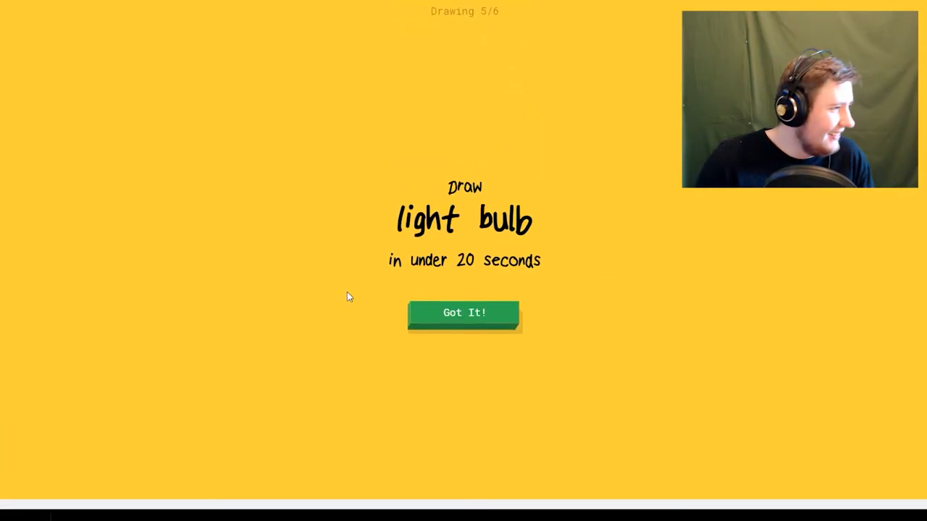
Sketch the light bulb outline and details, then begin the circle prompt
left_click(465, 313)
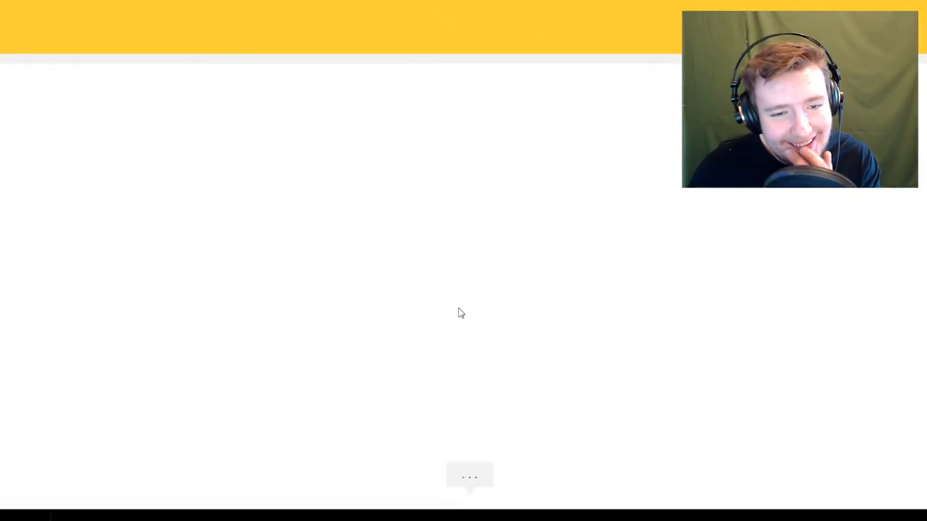
left_click_drag(475, 129, 550, 206)
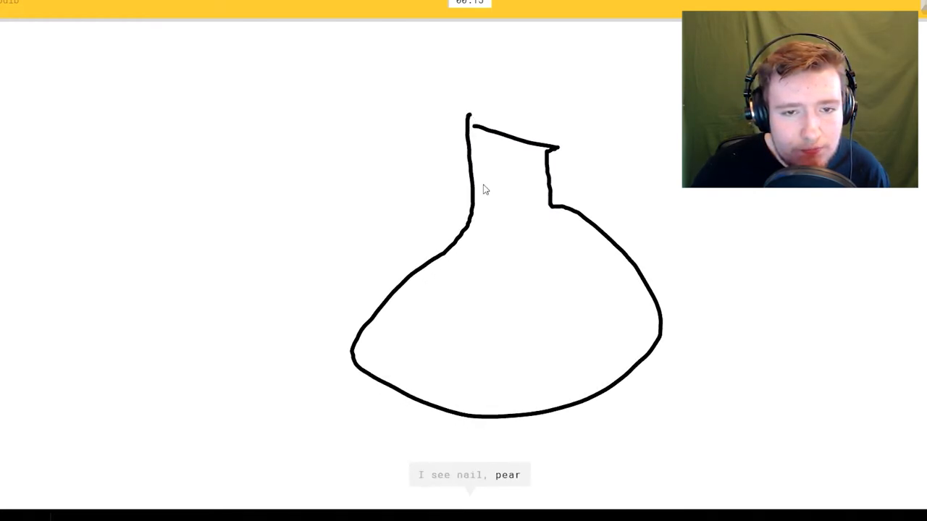
left_click_drag(452, 170, 558, 188)
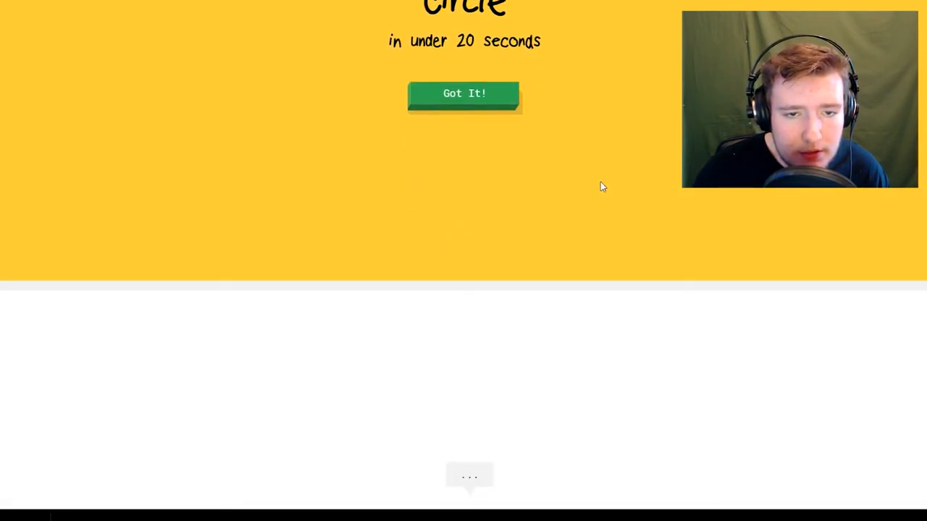
left_click(463, 93)
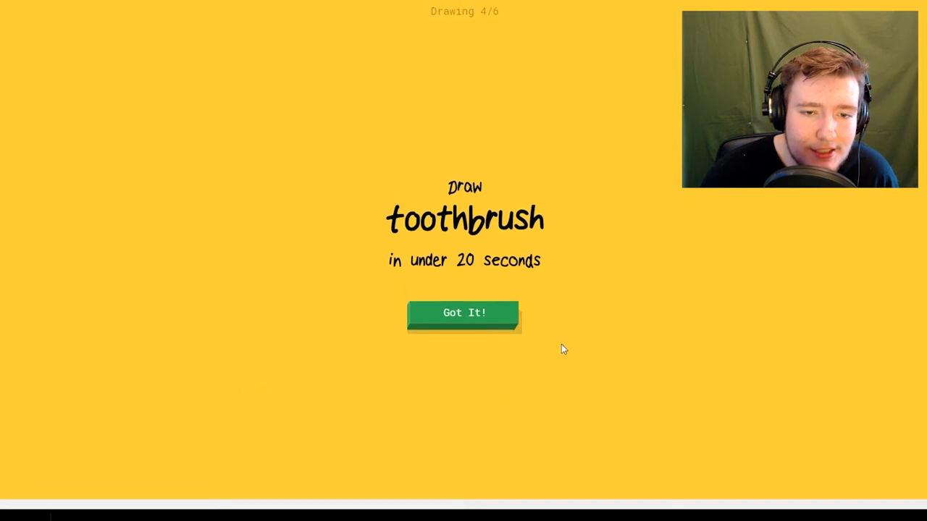
Start the toothbrush round, then the squirrel round and sketch its curved body and tail
left_click(464, 312)
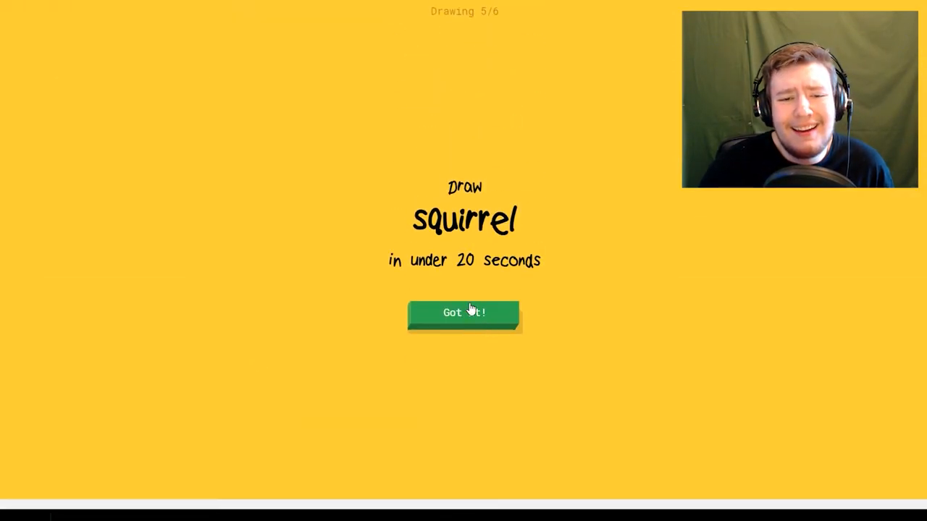
left_click(463, 313)
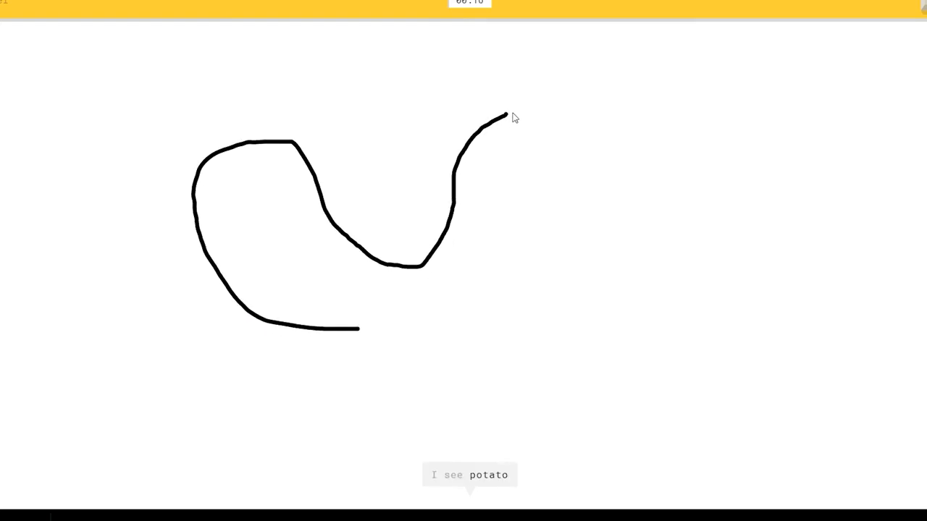
left_click_drag(503, 116, 539, 275)
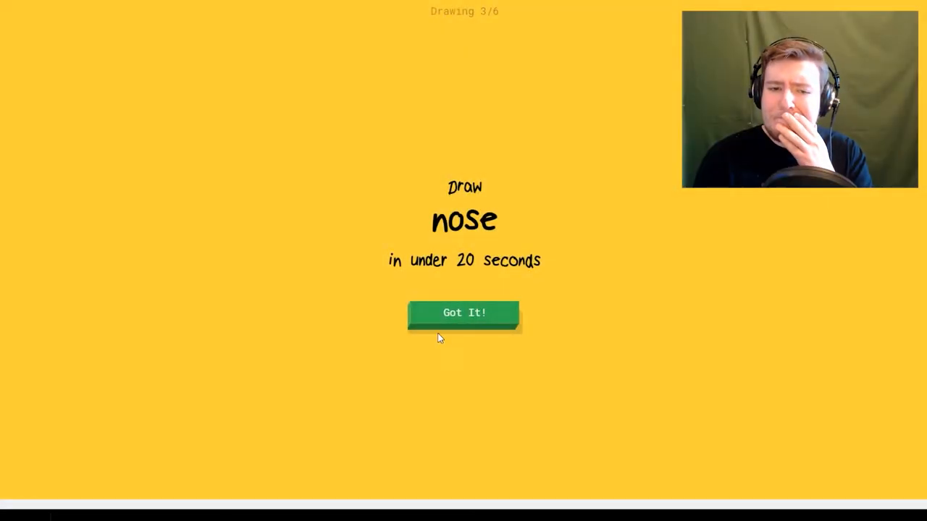
Start the nose round and sketch nostrils plus three arrows pointing at the nose
left_click(464, 313)
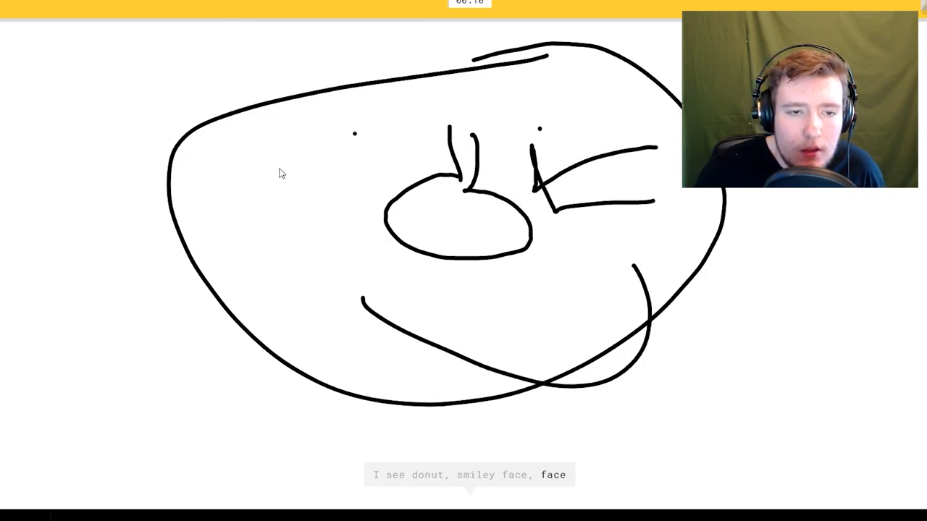
left_click_drag(275, 170, 370, 209)
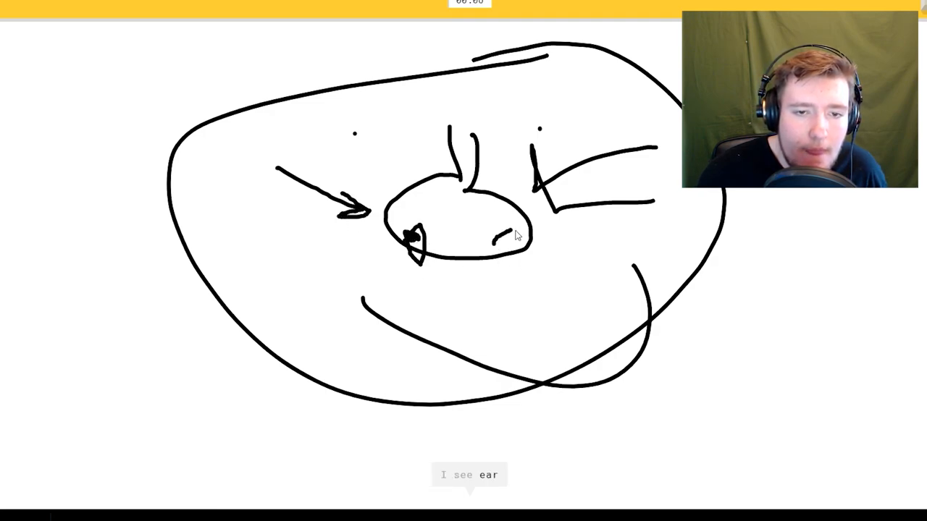
left_click_drag(492, 232, 522, 268)
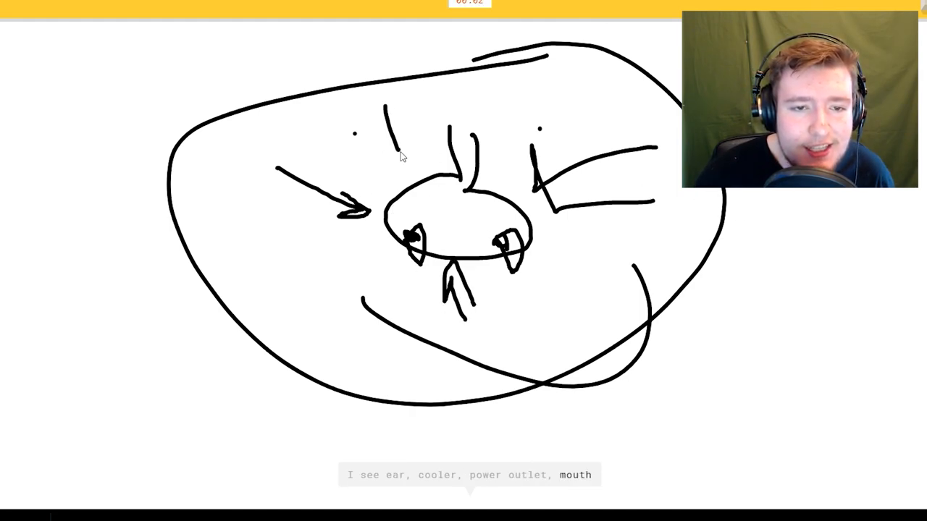
left_click_drag(384, 108, 413, 144)
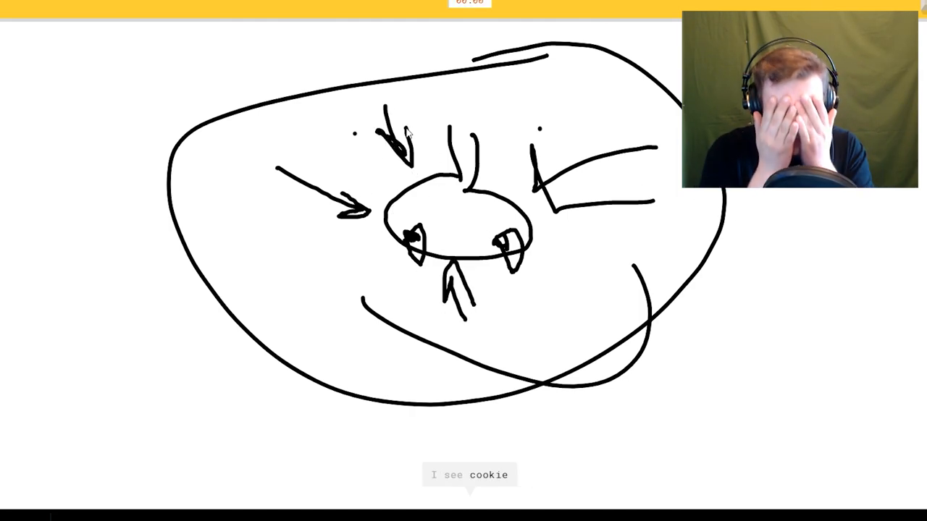